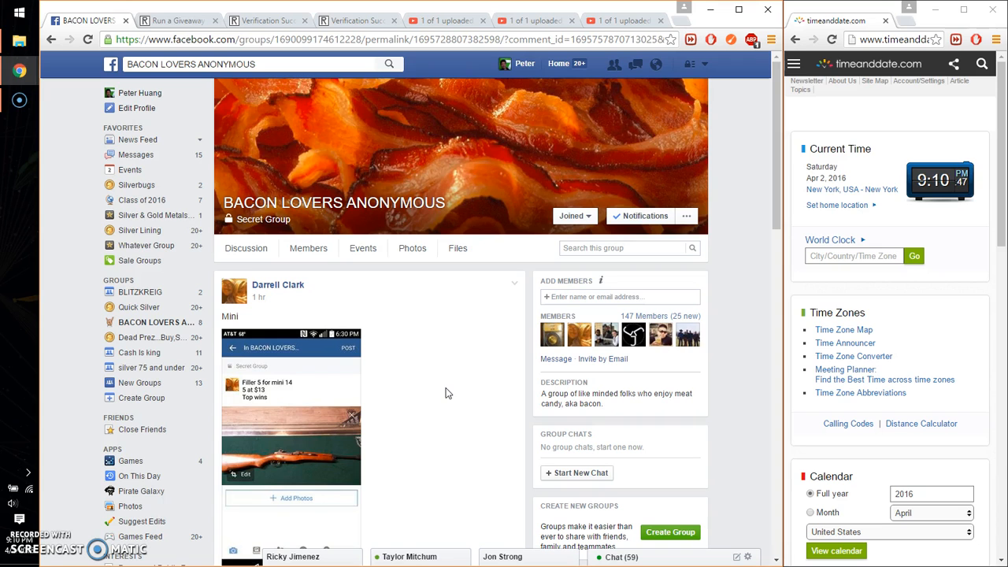
- Select and copy the five numbered entrant names from the giveaway comment
scroll("down", 3)
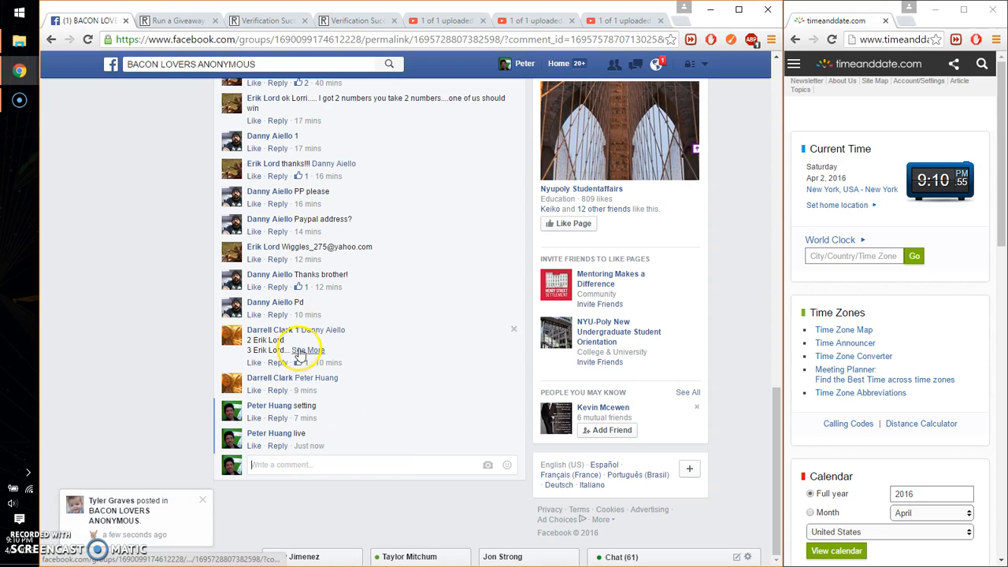
left_click(306, 350)
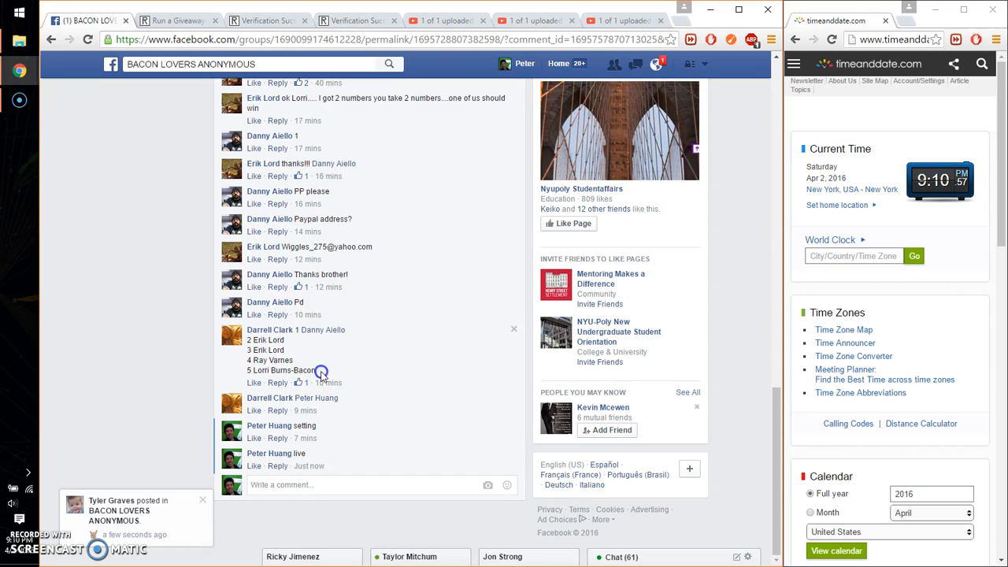
left_click_drag(338, 329, 318, 370)
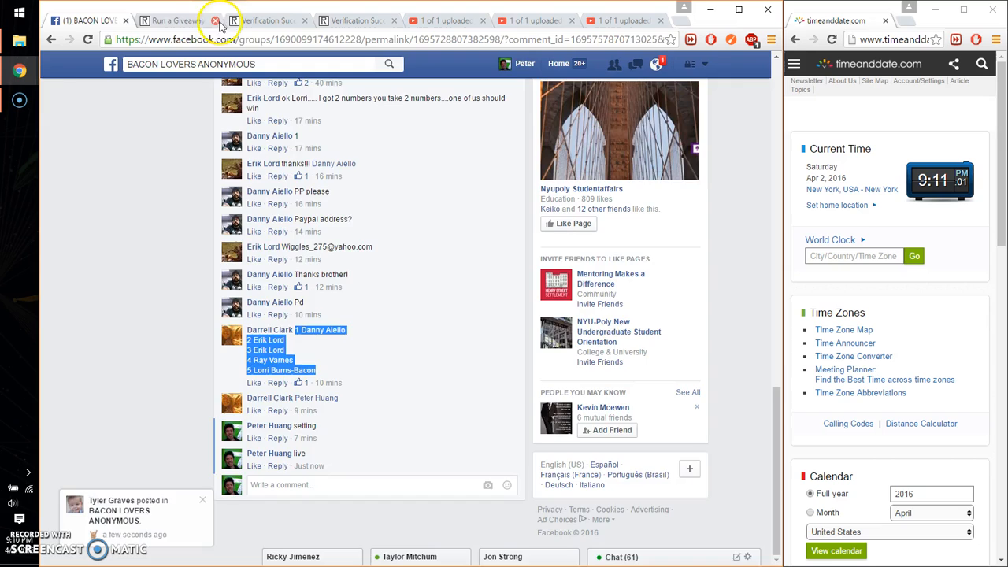
- Set the round count by rolling 2d6 (six rounds) and begin the five-entry giveaway
left_click(174, 19)
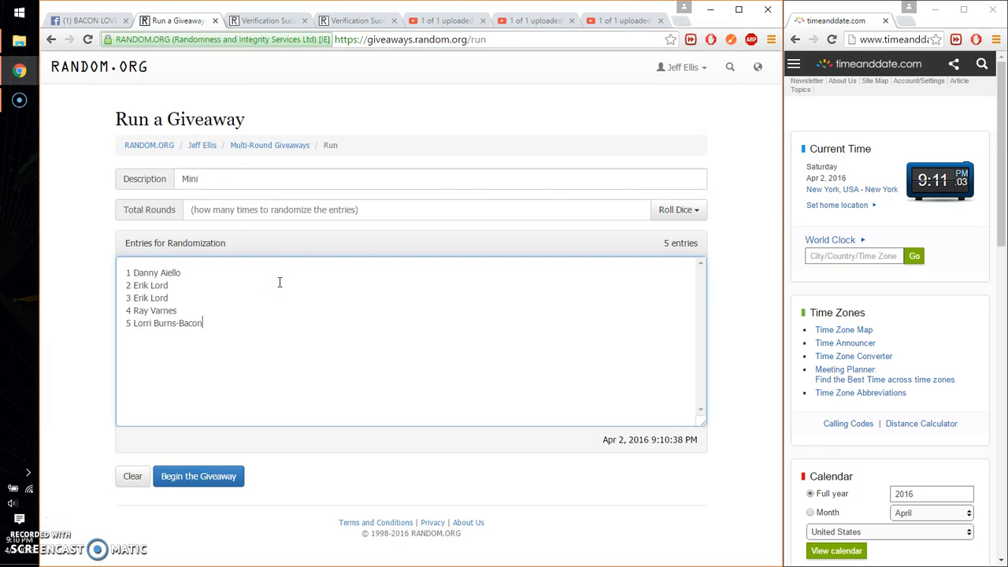
left_click(676, 210)
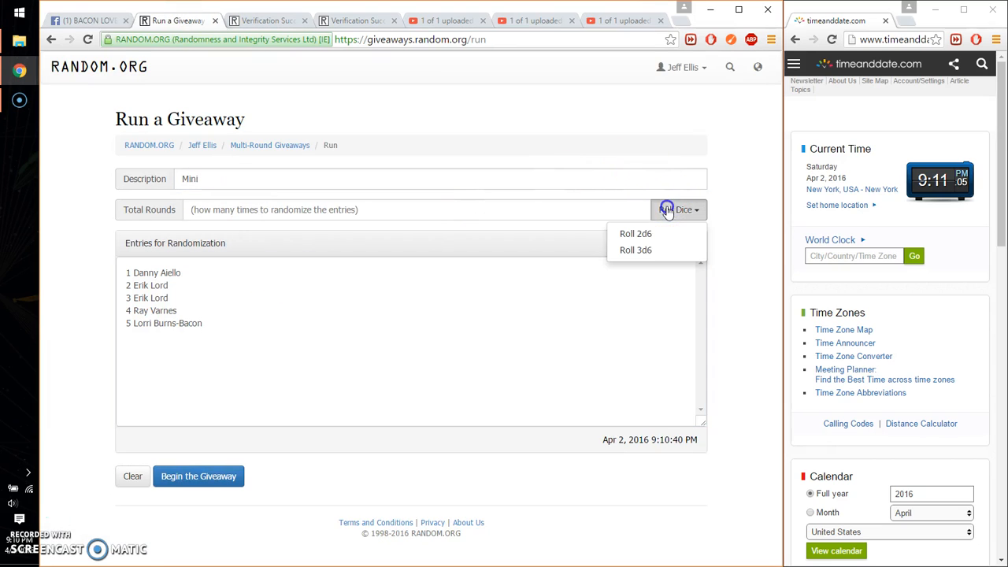
left_click(637, 234)
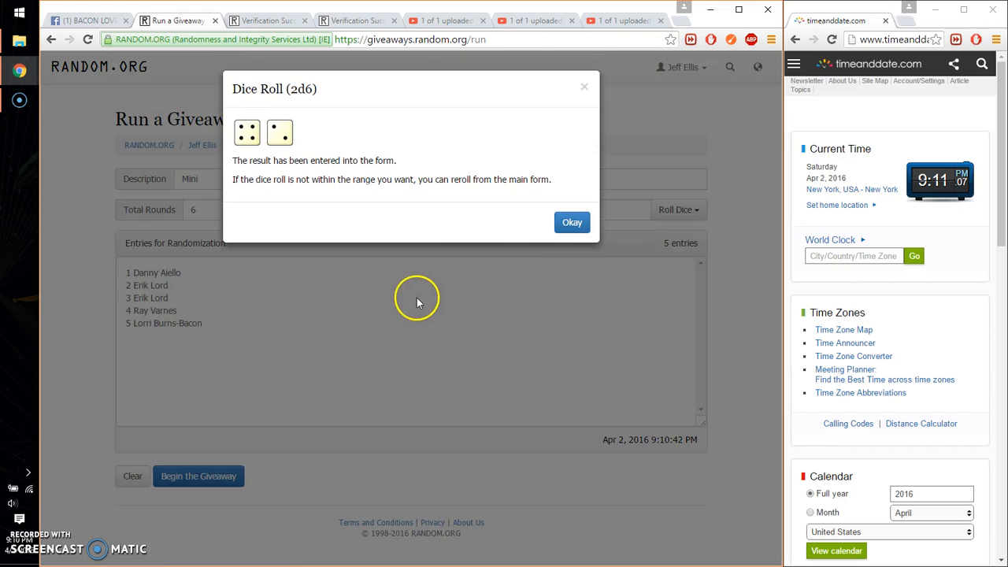
left_click(572, 222)
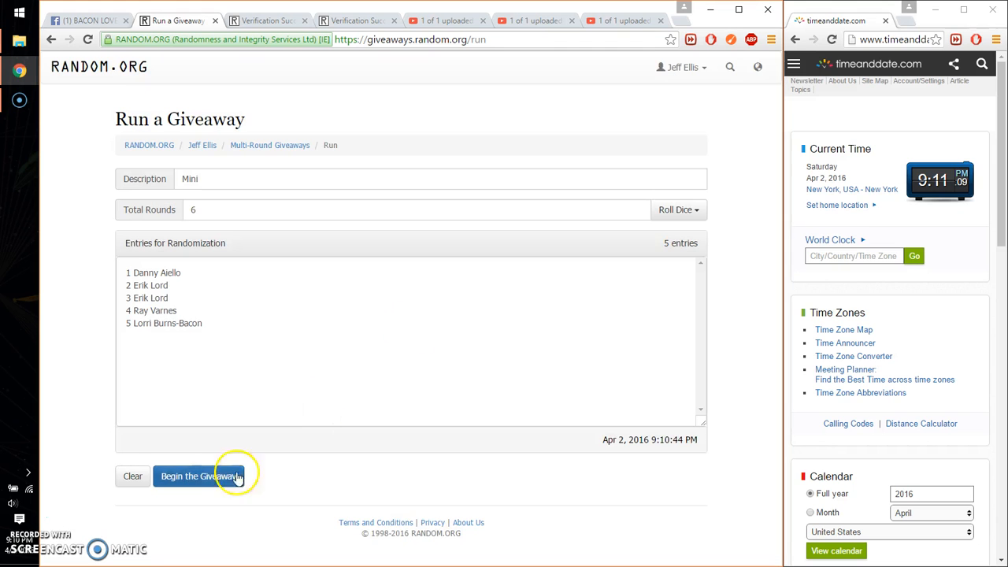
left_click(199, 476)
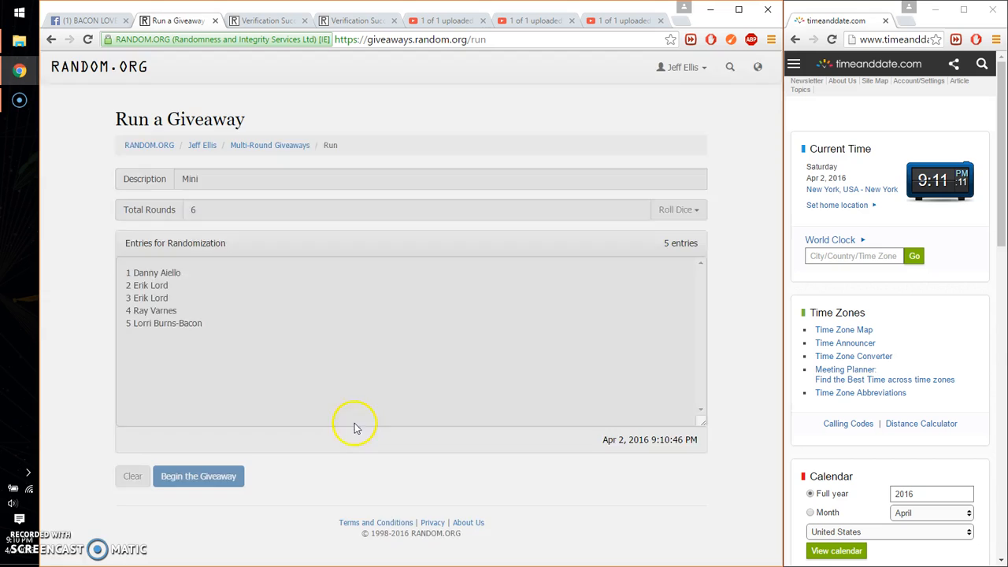
left_click(198, 475)
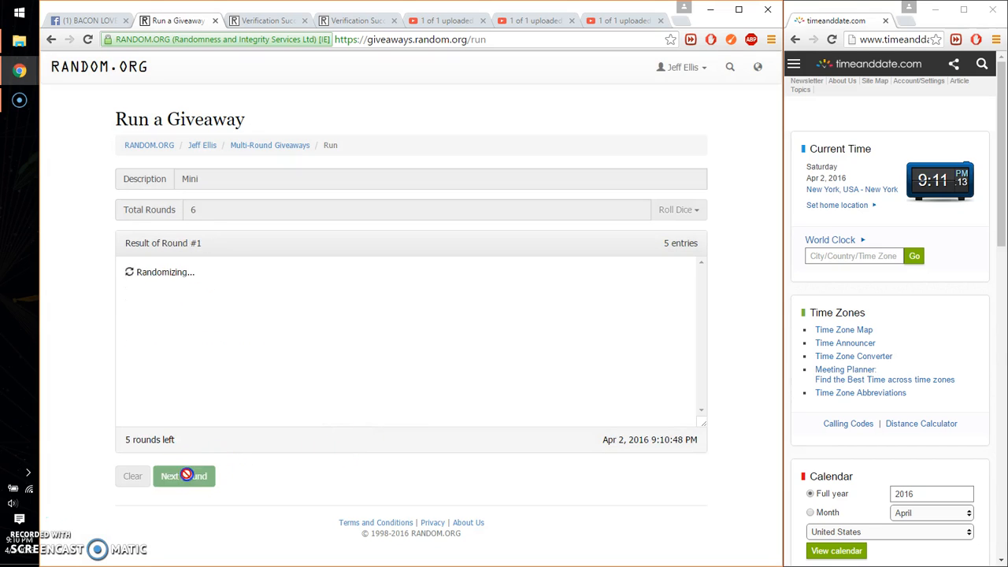
- Advance the randomization through rounds 3, 4 and 5, leaving one round remaining
left_click(183, 476)
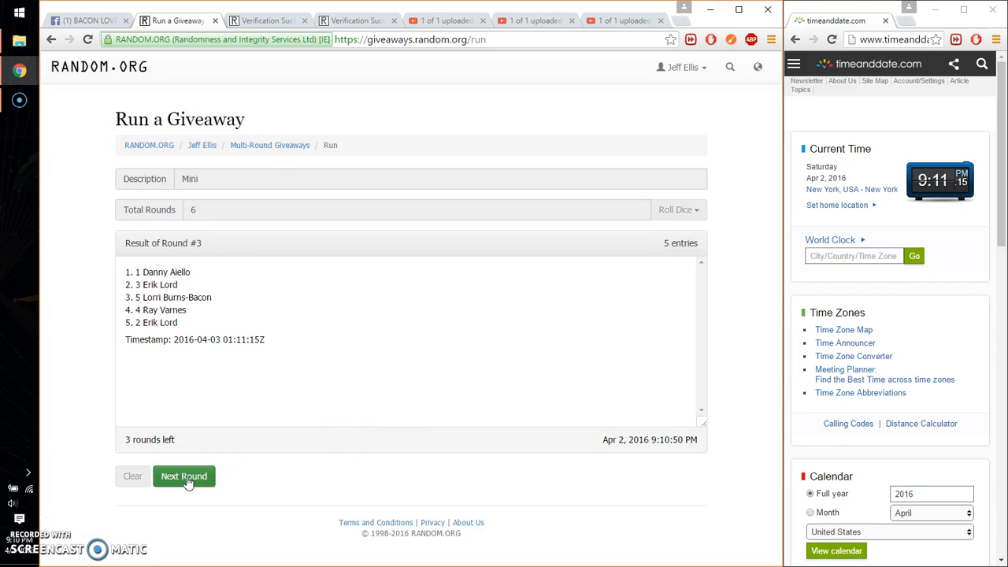
left_click(86, 19)
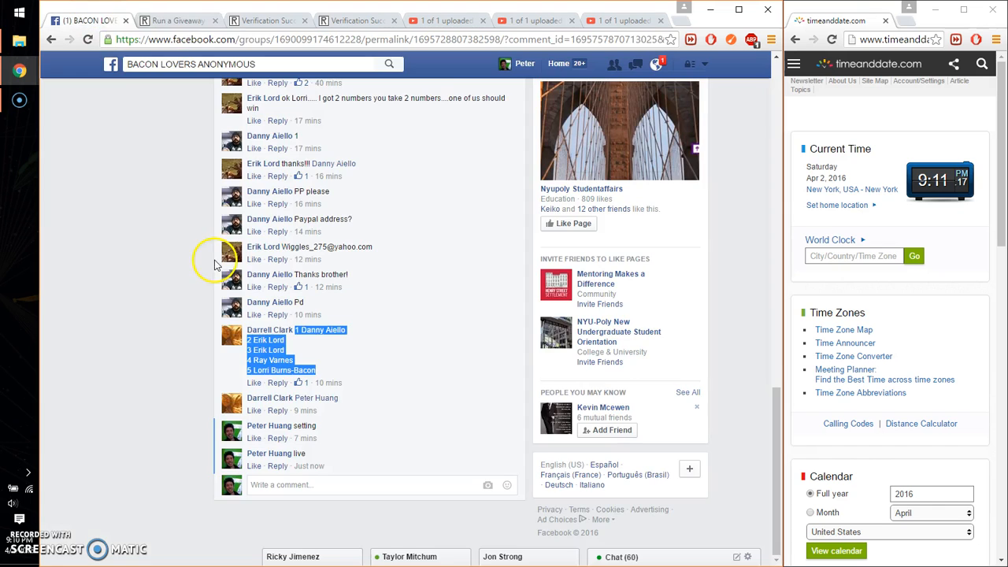
left_click(174, 20)
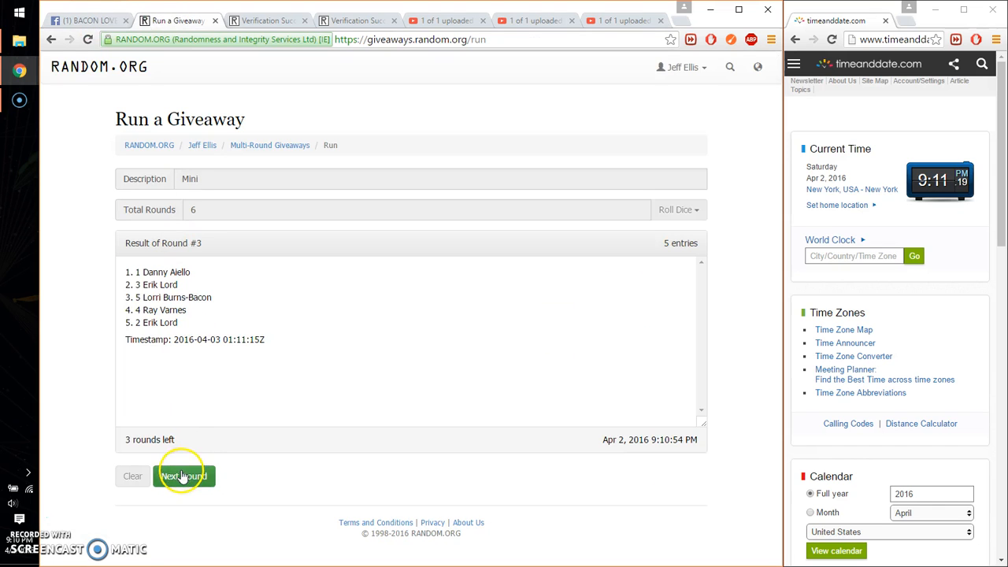
left_click(183, 476)
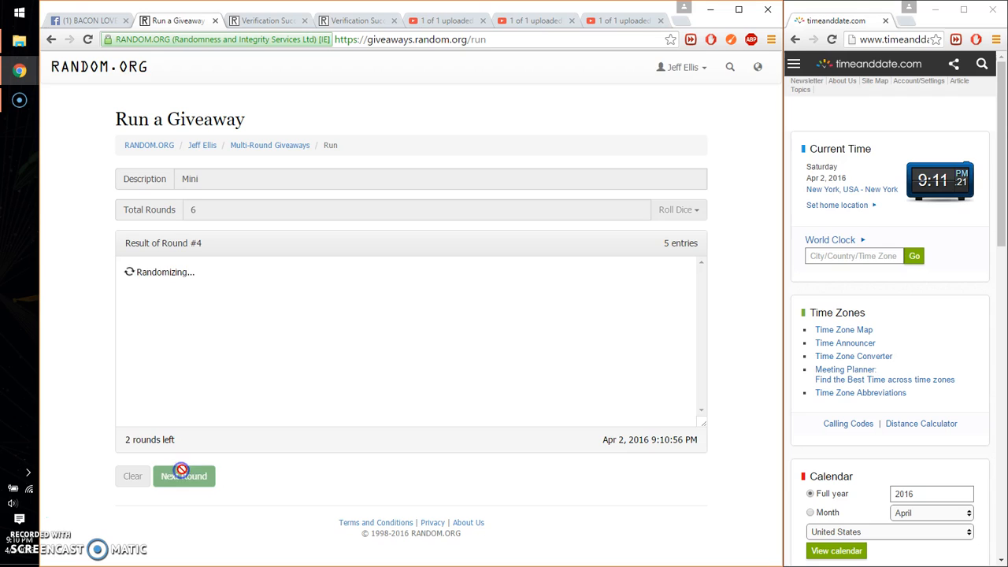
left_click(182, 476)
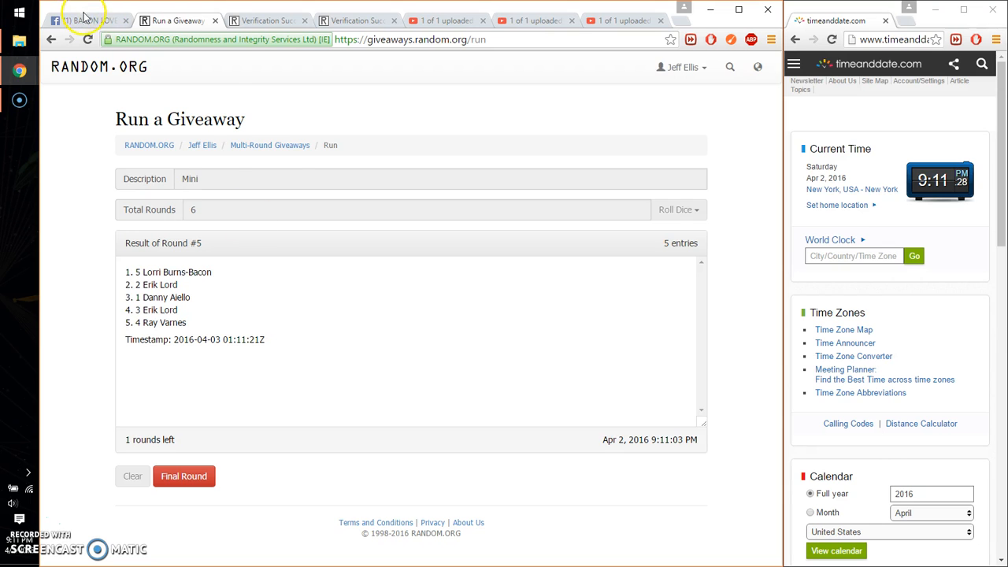
- Post 'good luck' in the Facebook thread and return to the giveaway
left_click(85, 19)
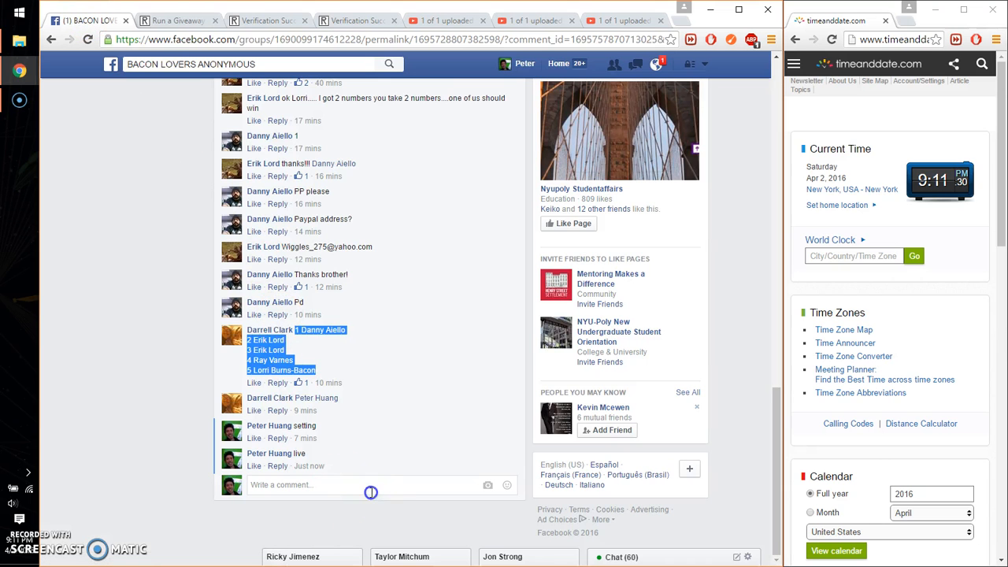
type("good luck")
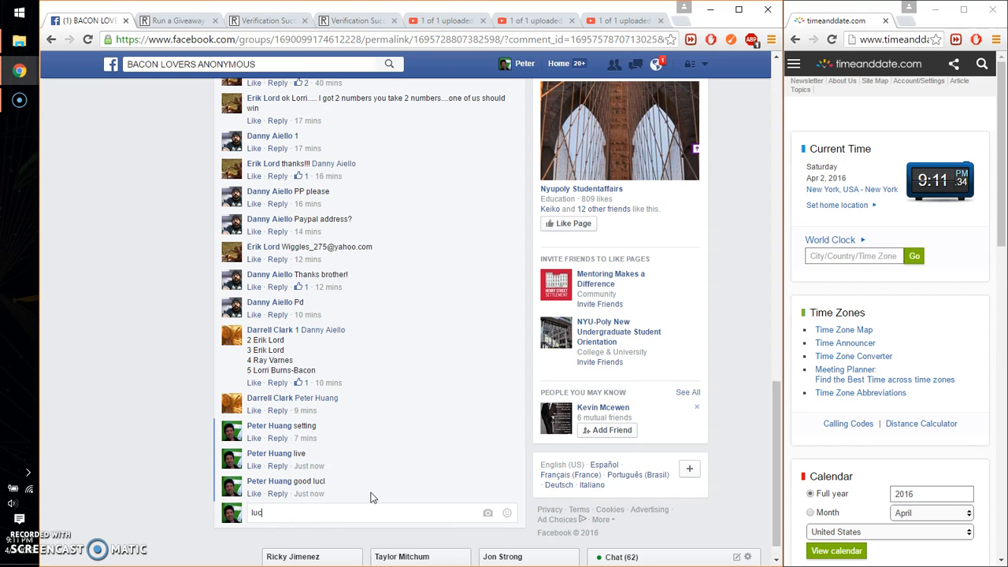
left_click(175, 18)
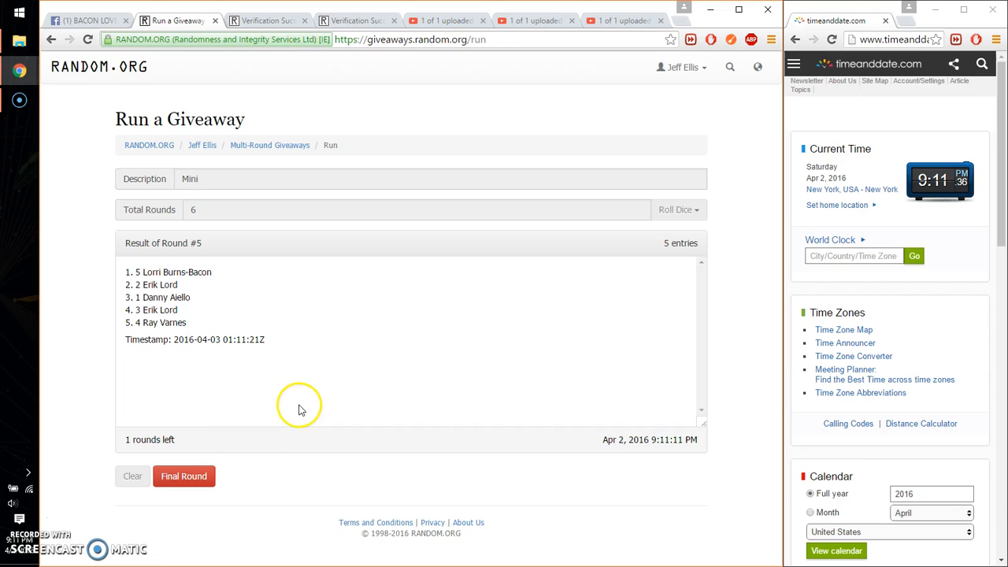
- Run the final round so Danny Aiello wins with a verification code, then return to Facebook
left_click(182, 476)
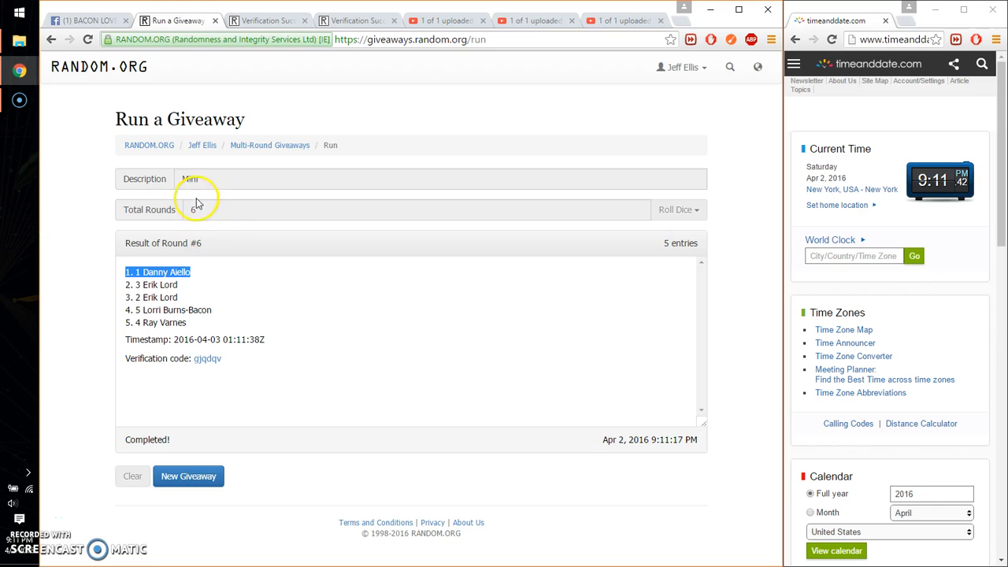
left_click(87, 20)
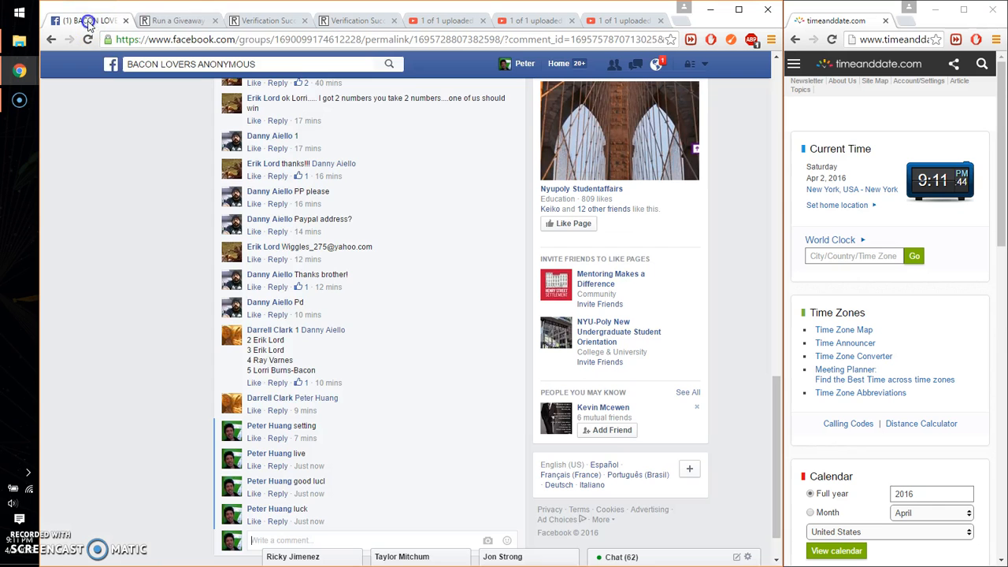